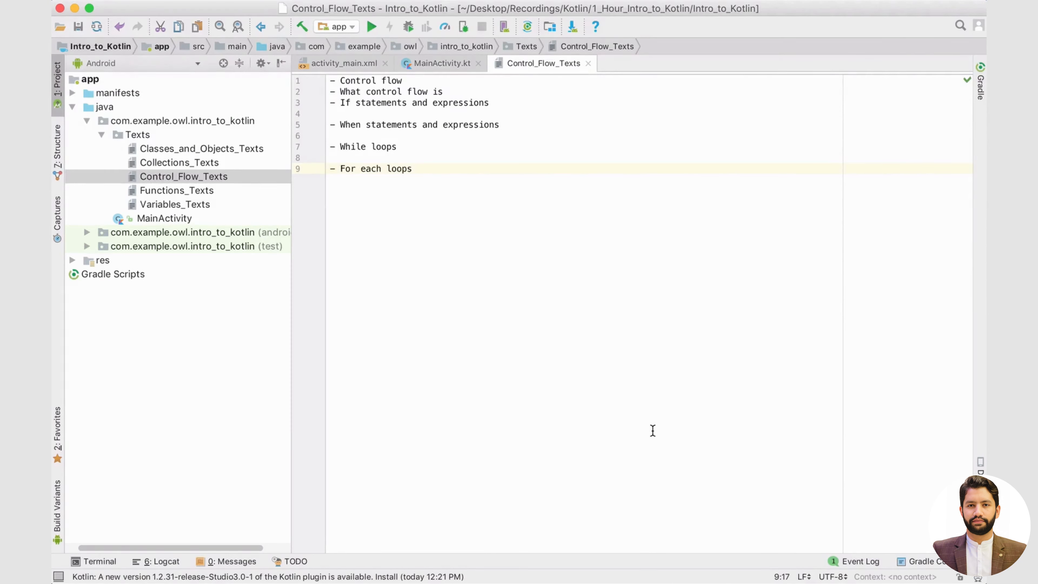
# Switch from the notes file to the MainActivity.kt editor tab.
pyautogui.click(441, 63)
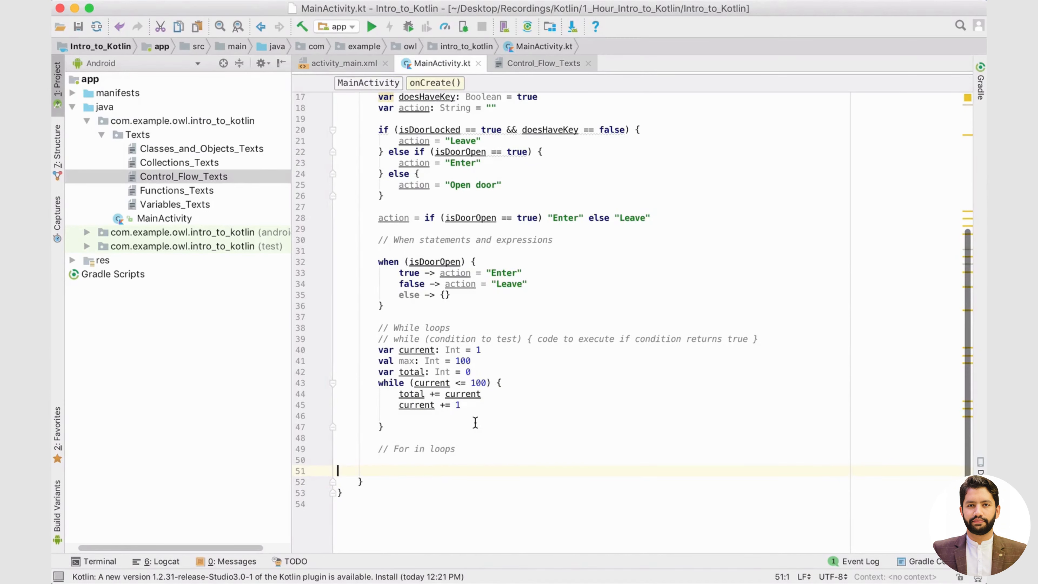
pyautogui.moveTo(545, 368)
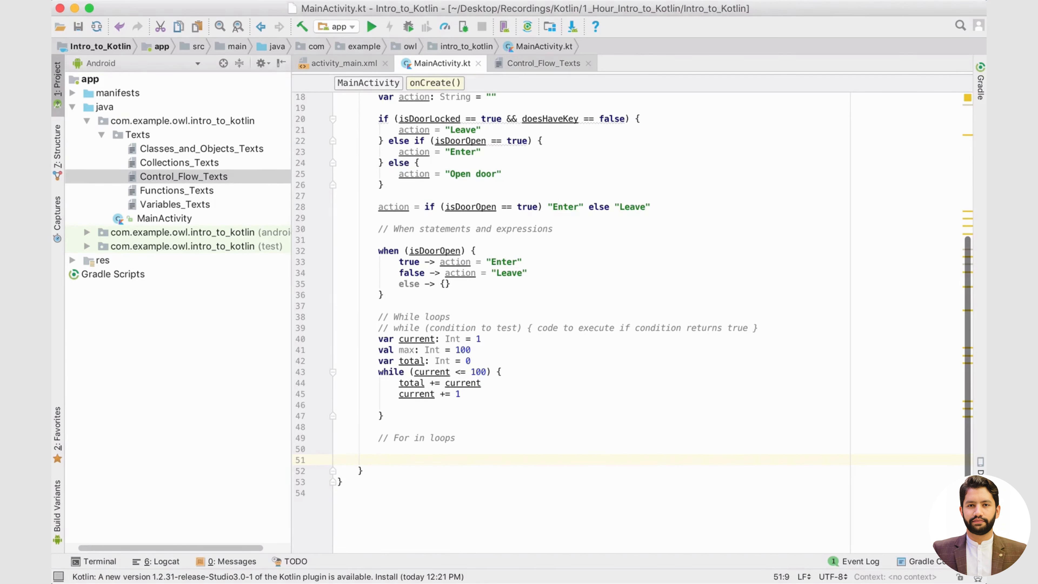
# Declare val roster = listOf("Nimish", "Suzie", "Jack", "Jill").
pyautogui.write('val')
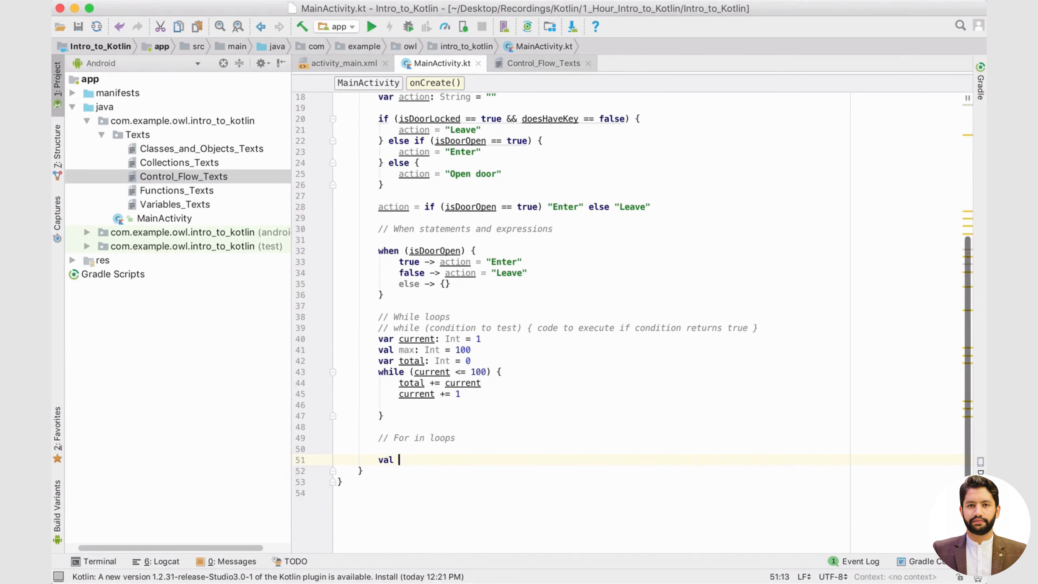
pyautogui.write('_')
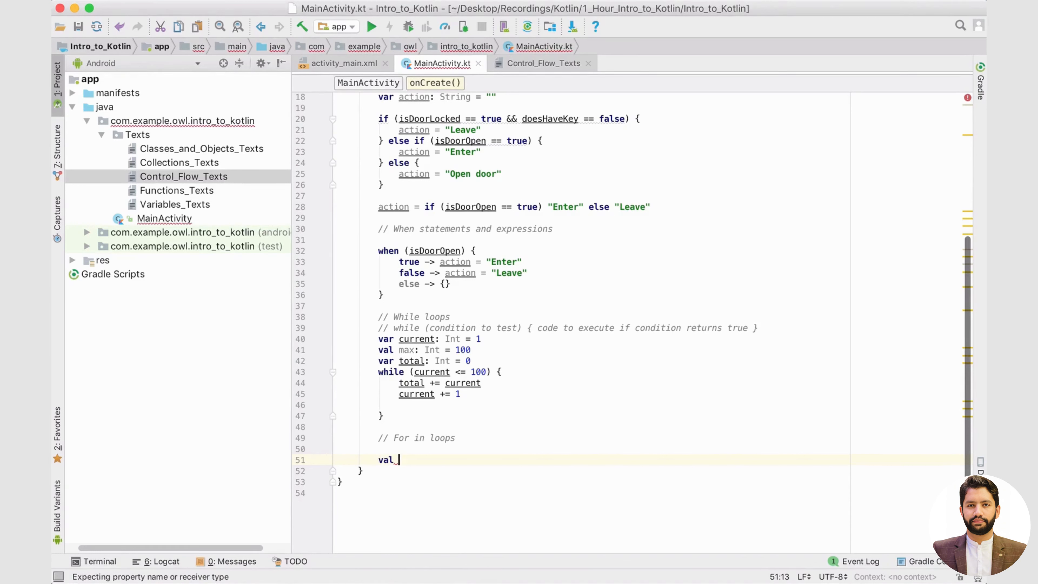
pyautogui.write('rost')
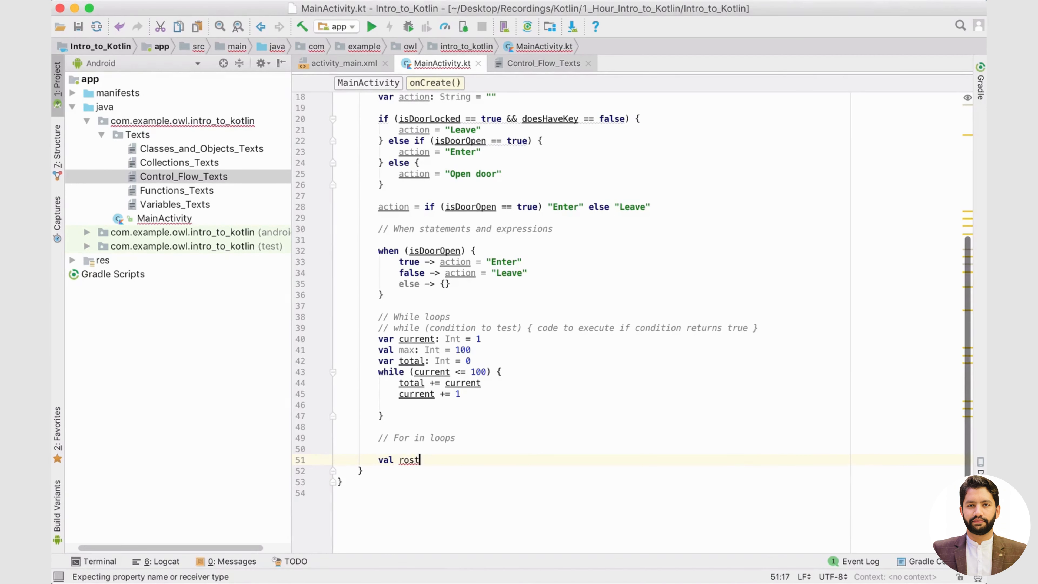
pyautogui.write('er =')
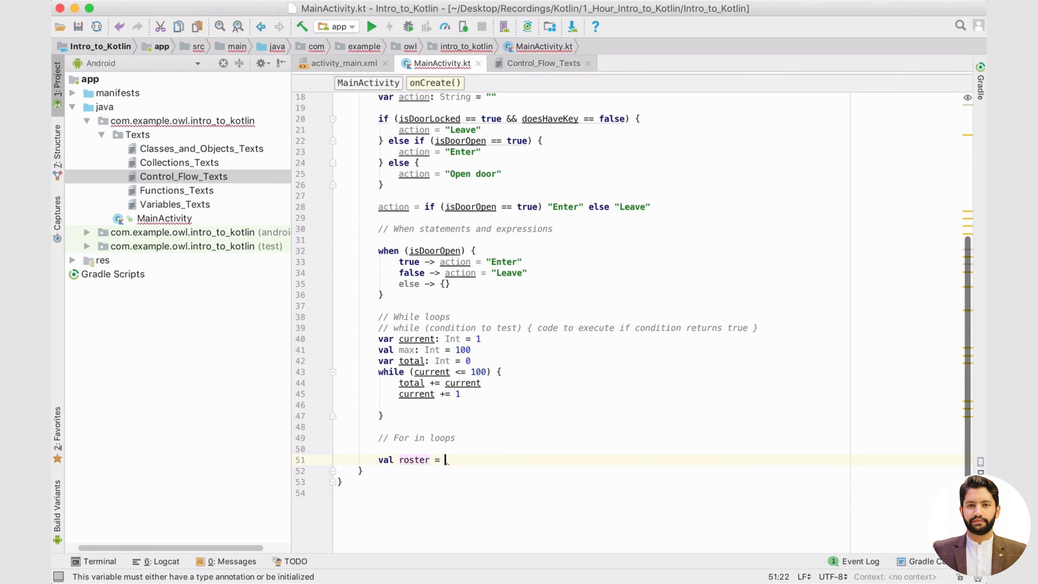
pyautogui.write('listOf<String>(')
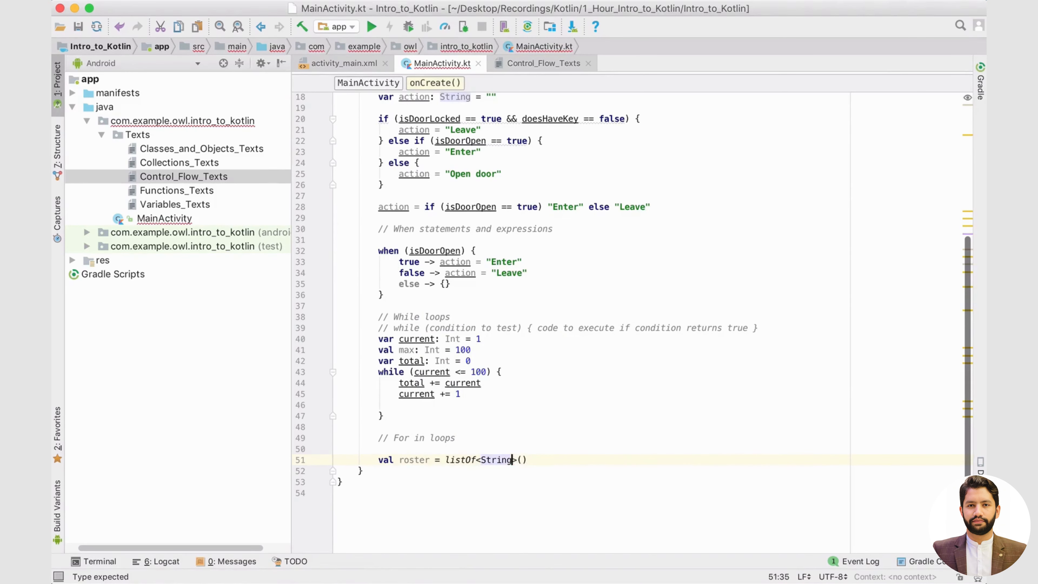
pyautogui.write('("Nimi")')
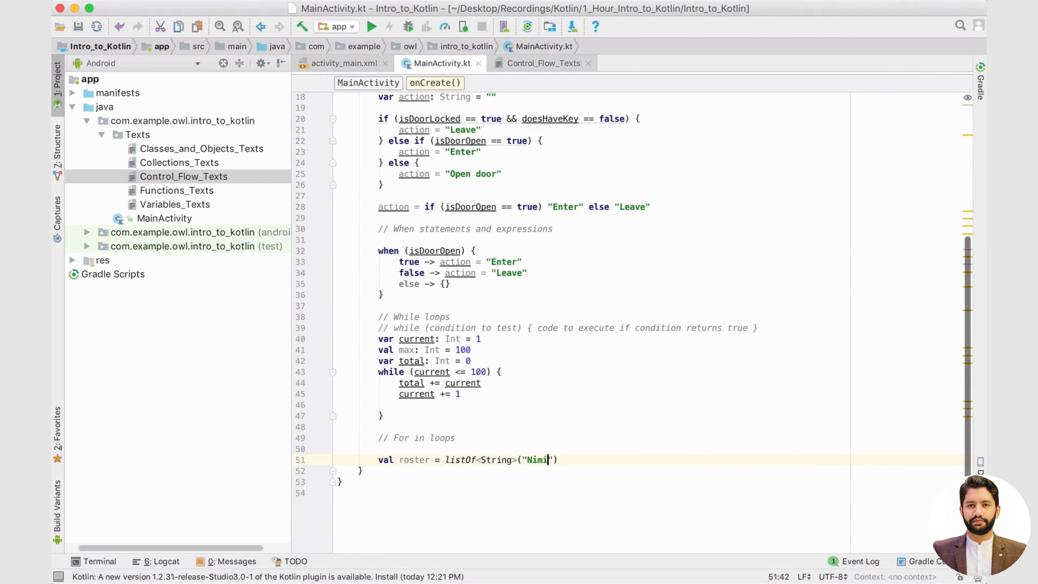
pyautogui.write('sh", "')
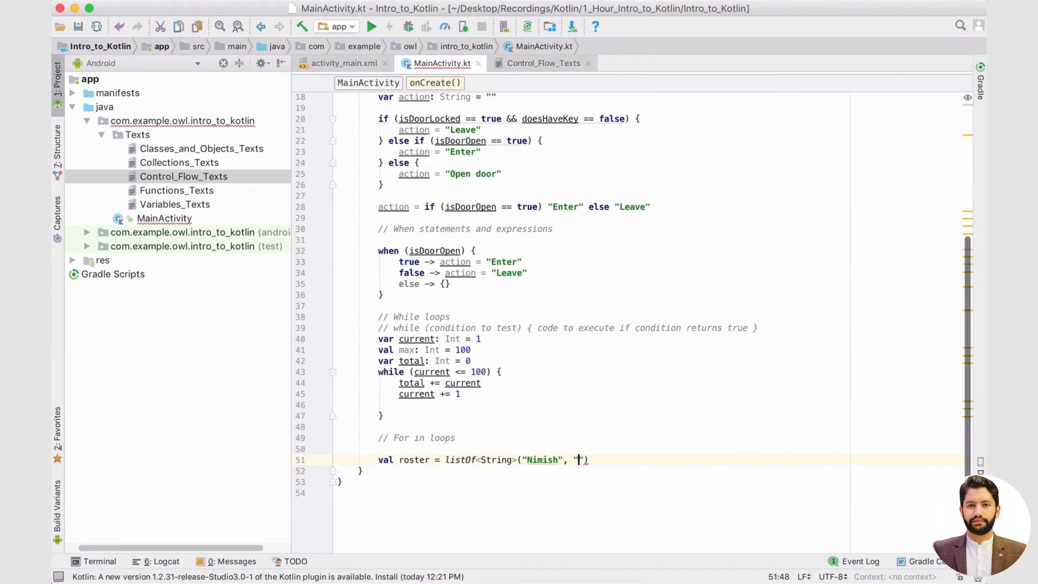
pyautogui.write('Suzie')
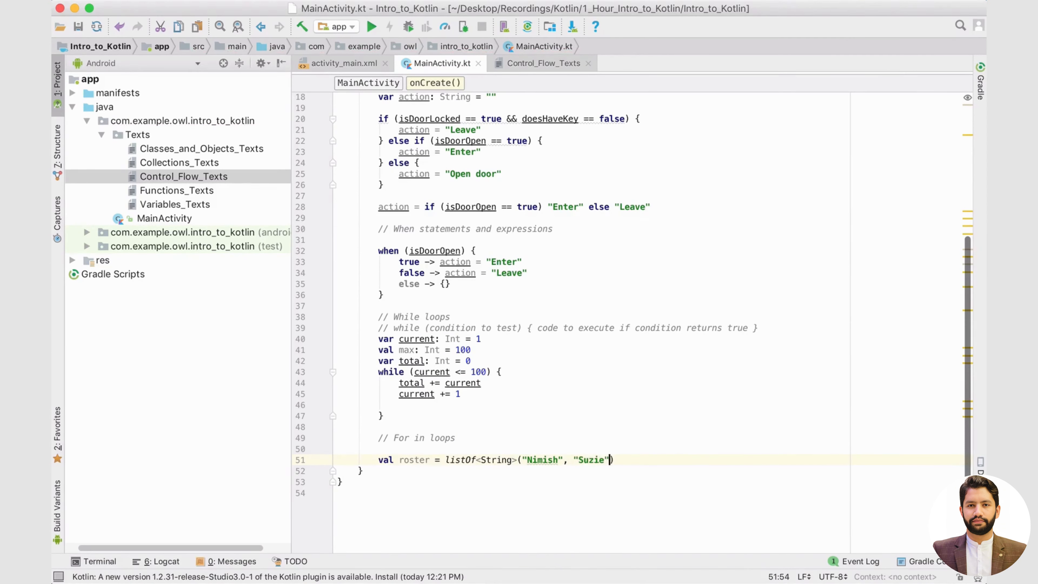
pyautogui.write(', "Jack"')
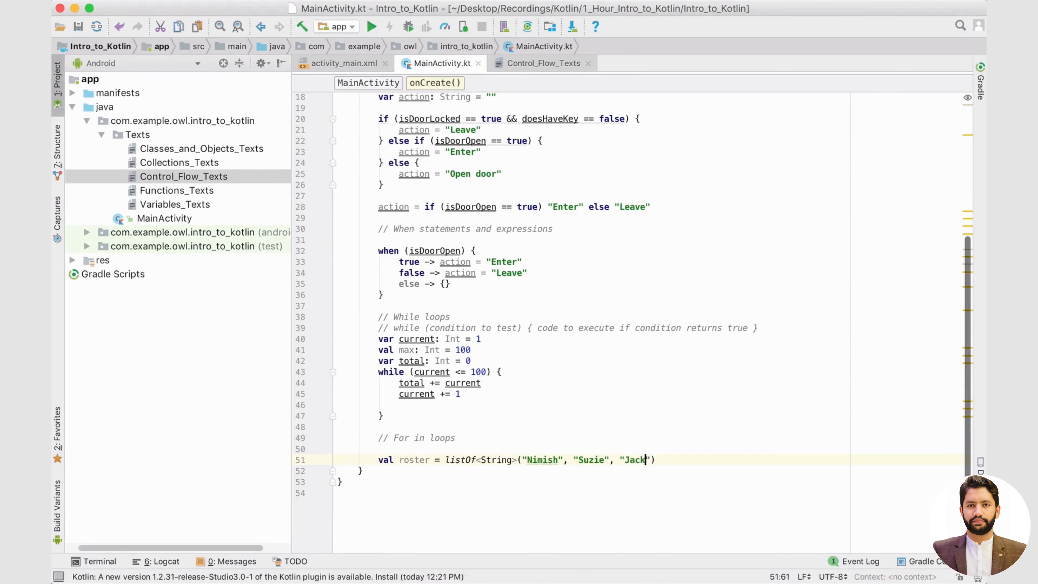
pyautogui.write(', "')
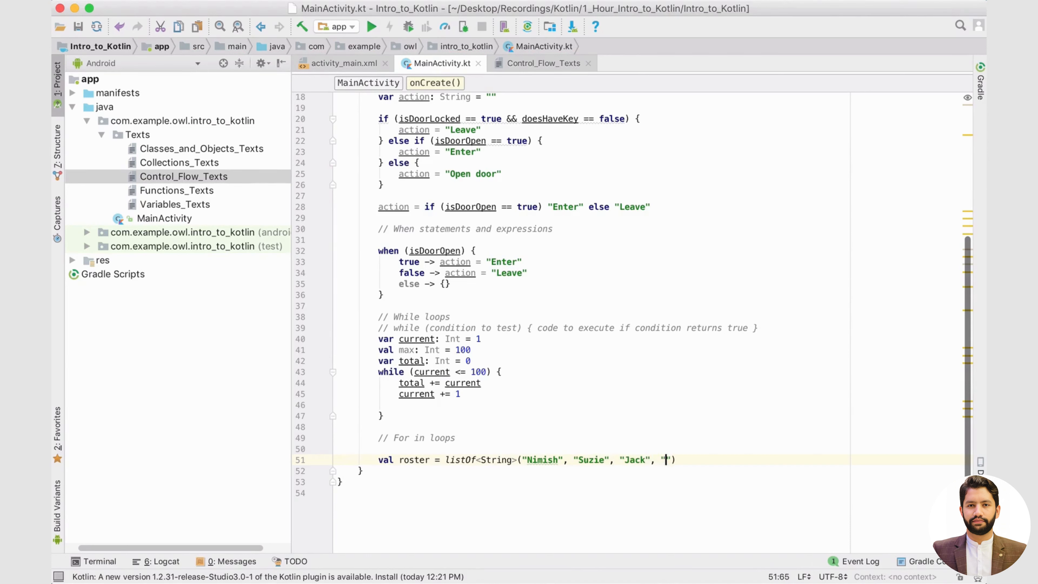
pyautogui.write('Jill')
pyautogui.write('var namesString: String = ""')
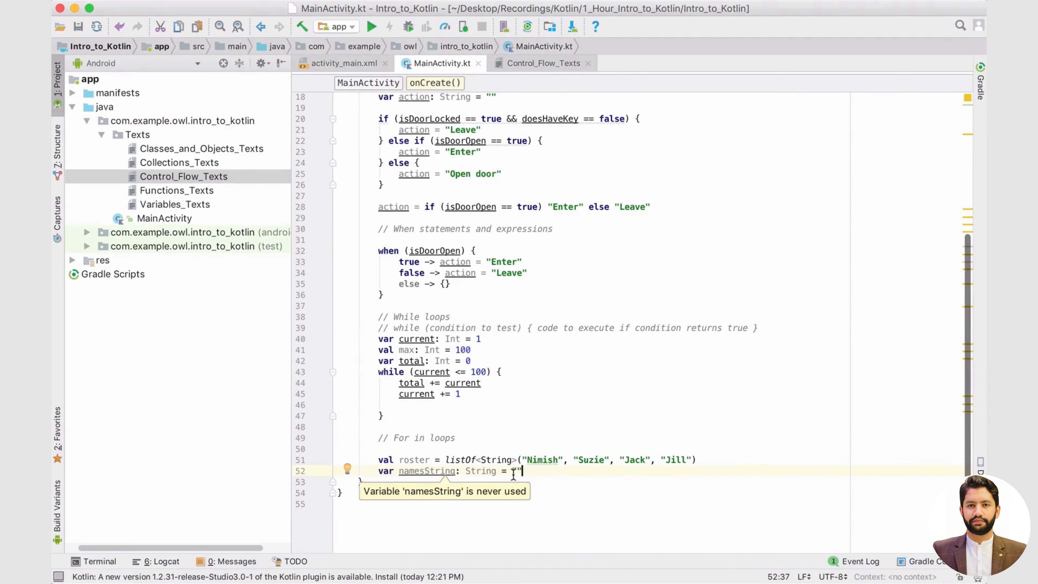
# Declare var namesString: String = "" and start a blank line below it.
pyautogui.doubleClick(543, 459)
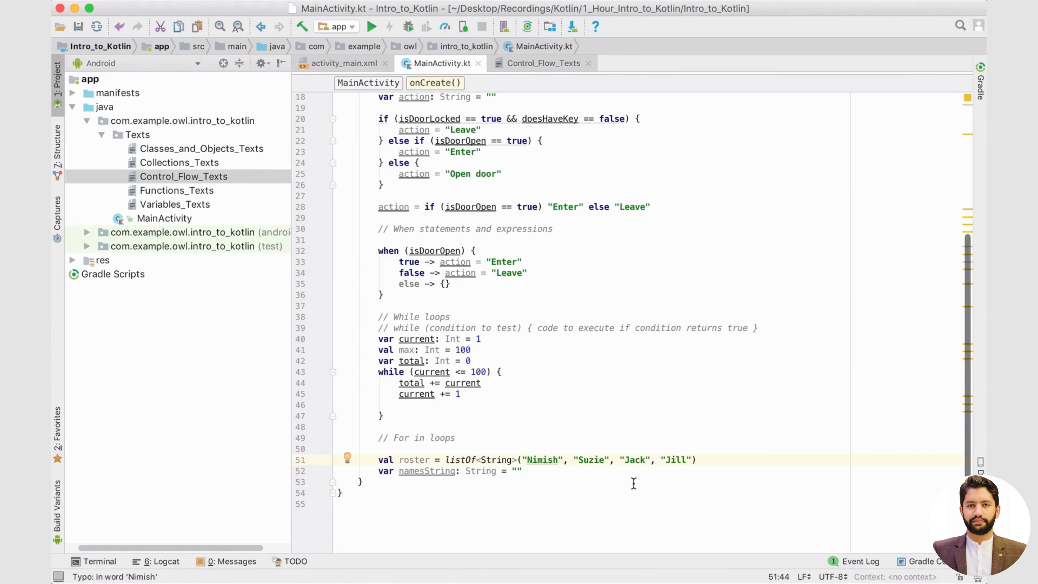
pyautogui.moveTo(522, 460); pyautogui.dragTo(695, 460)
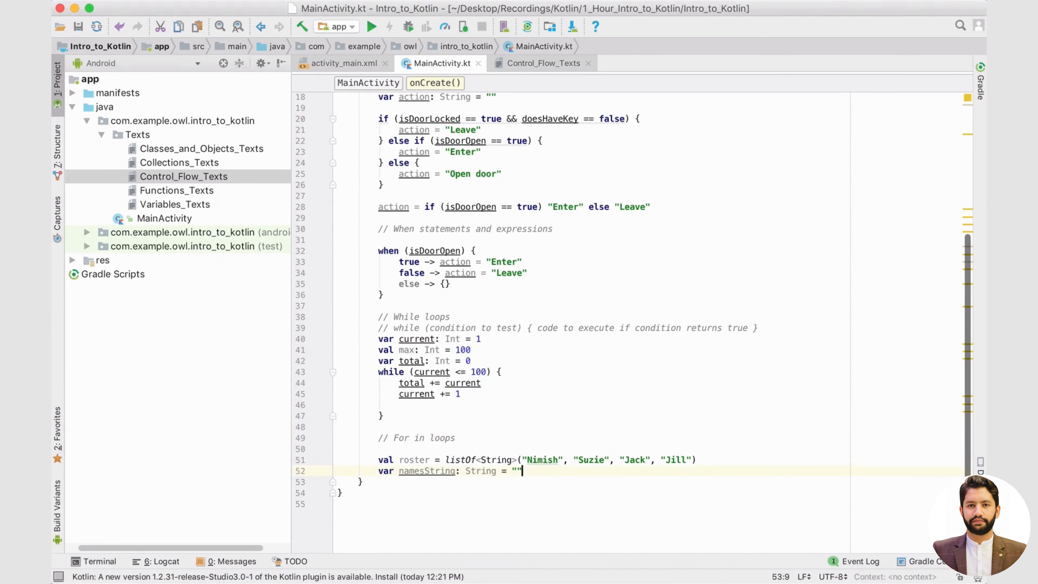
pyautogui.press('enter')
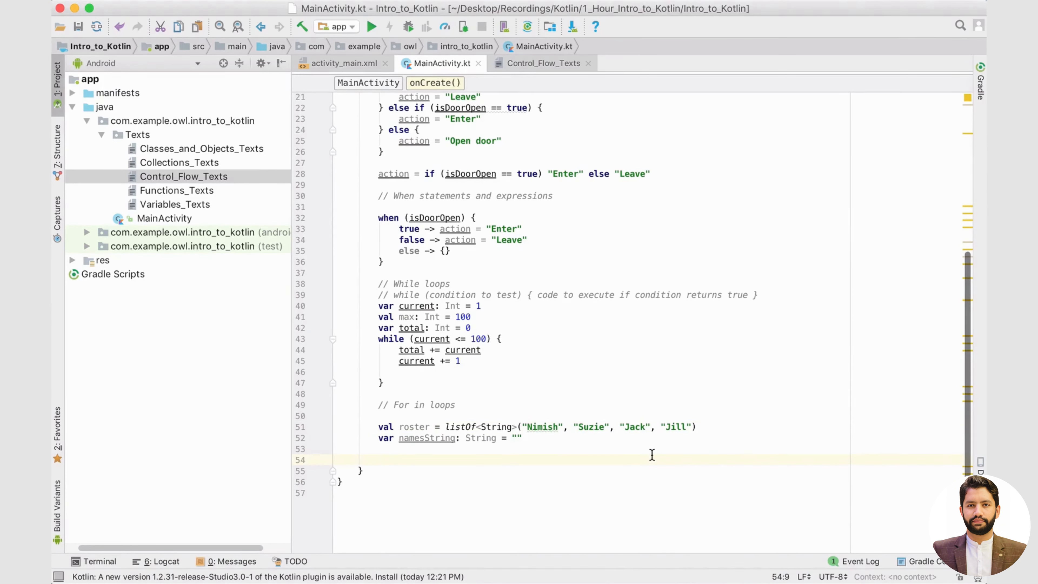
# Write the for (name in roster) { loop header.
pyautogui.write('for')
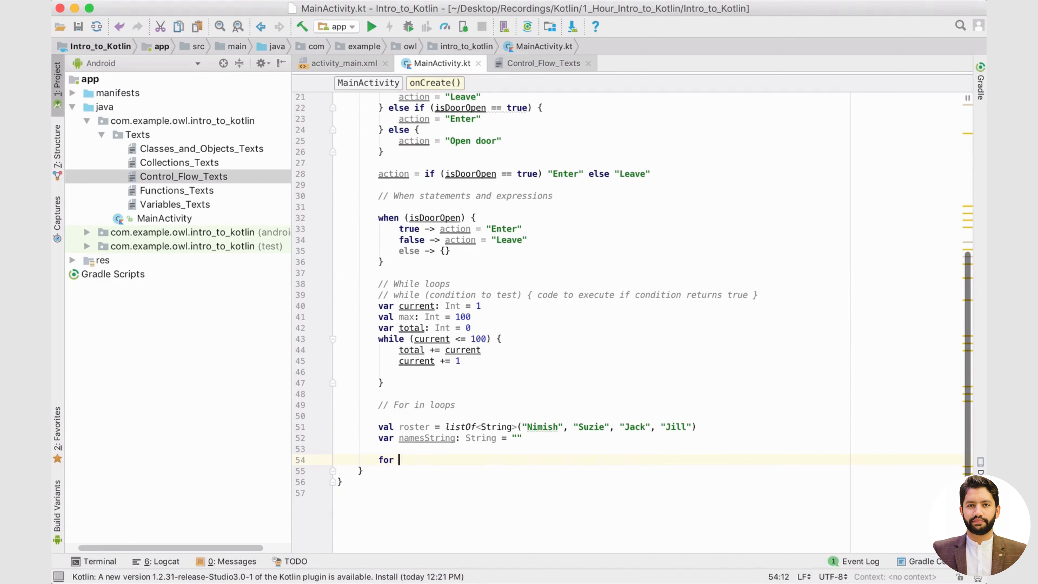
pyautogui.write('(name)')
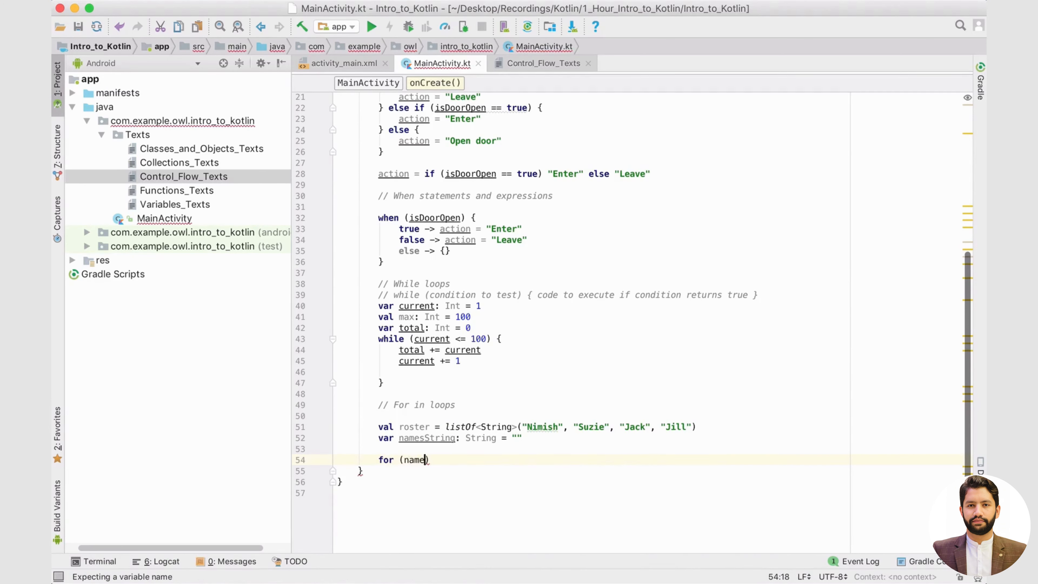
pyautogui.write('in roster')
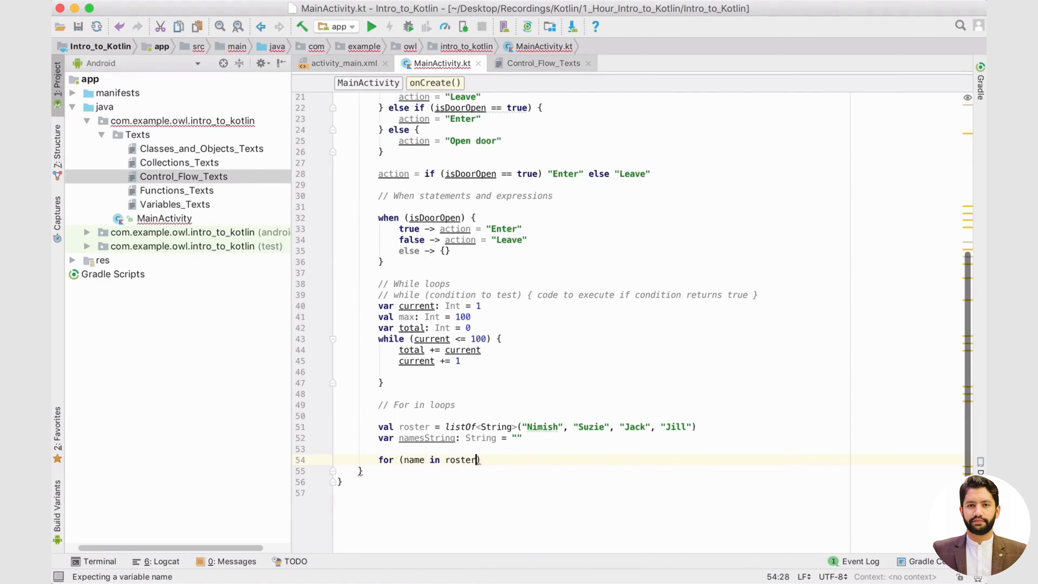
pyautogui.write('{')
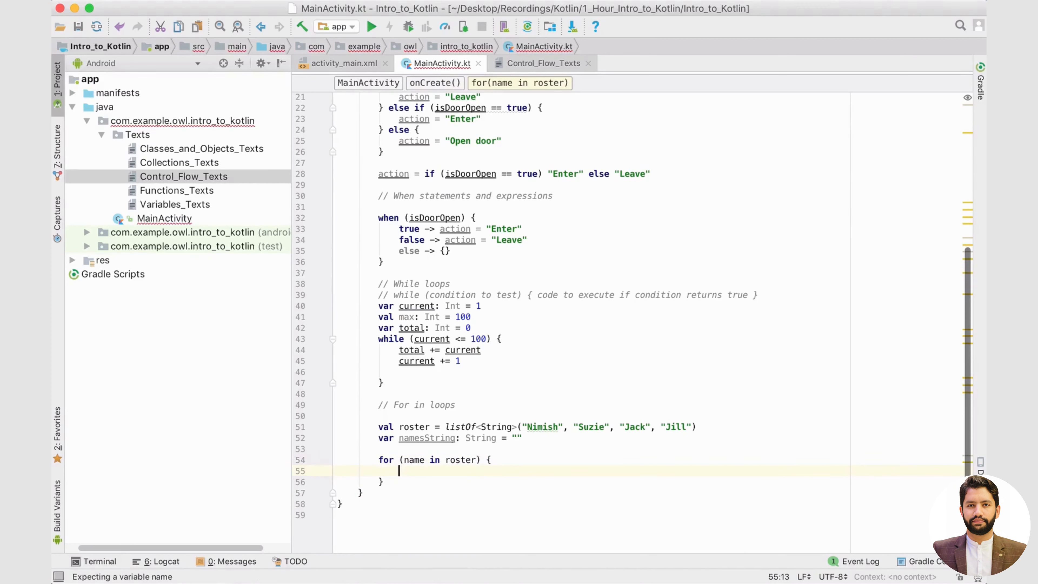
# Make the loop body append name + ", " to namesString.
pyautogui.write('namesString')
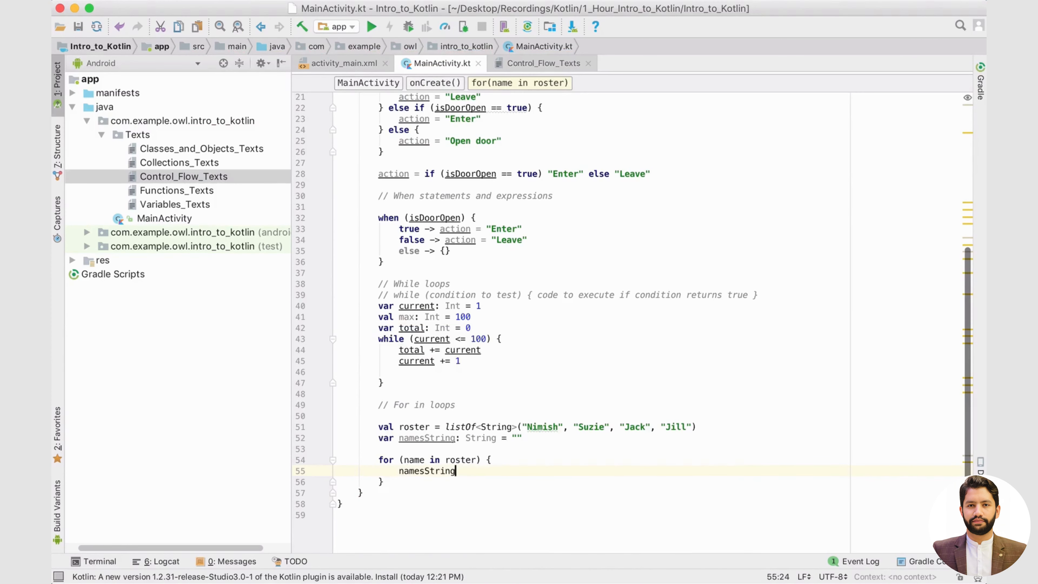
pyautogui.write('+=')
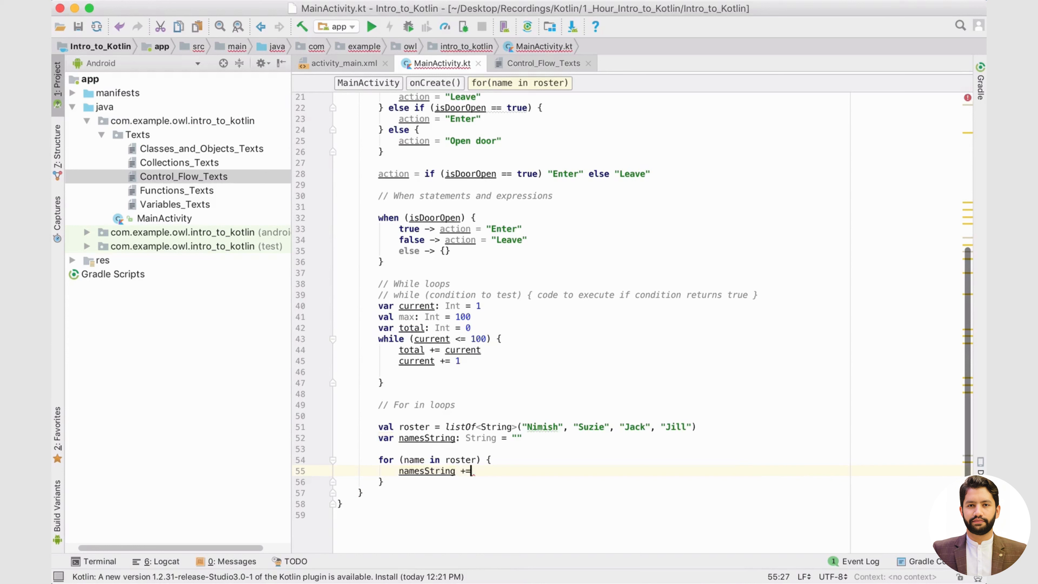
pyautogui.write('nam')
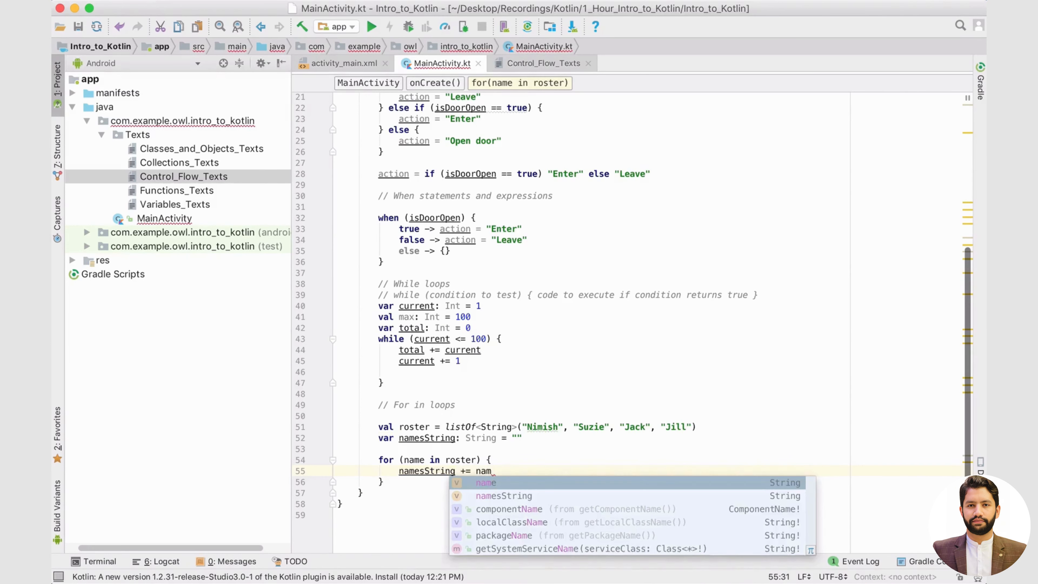
pyautogui.press('Tab')
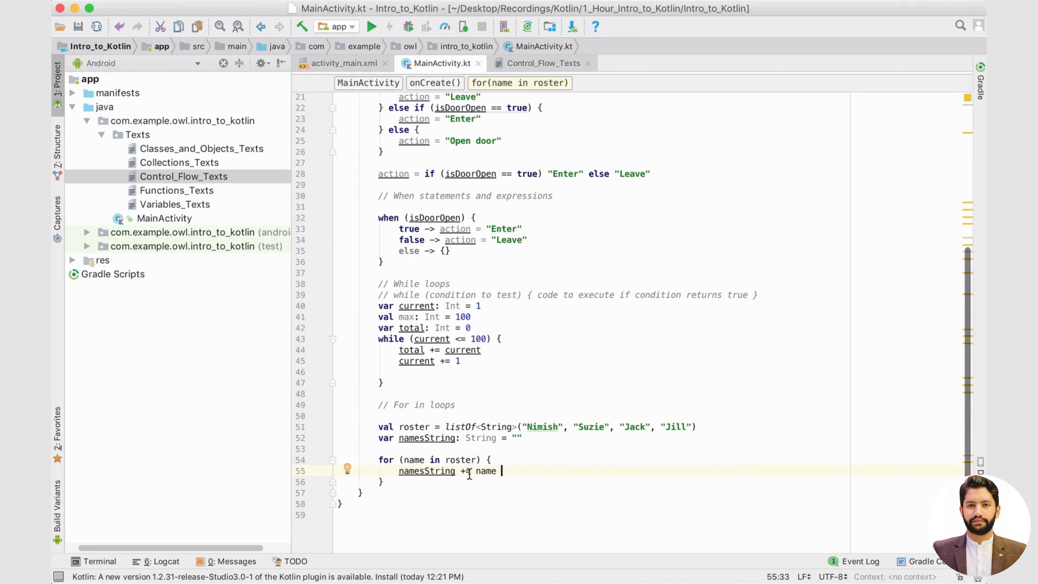
pyautogui.write('+ ""')
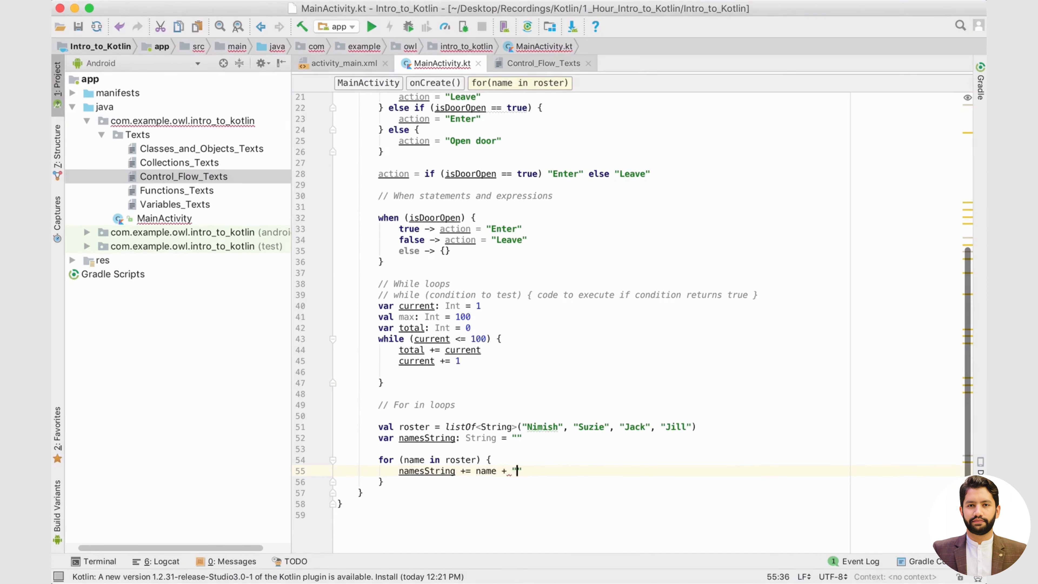
pyautogui.write(',')
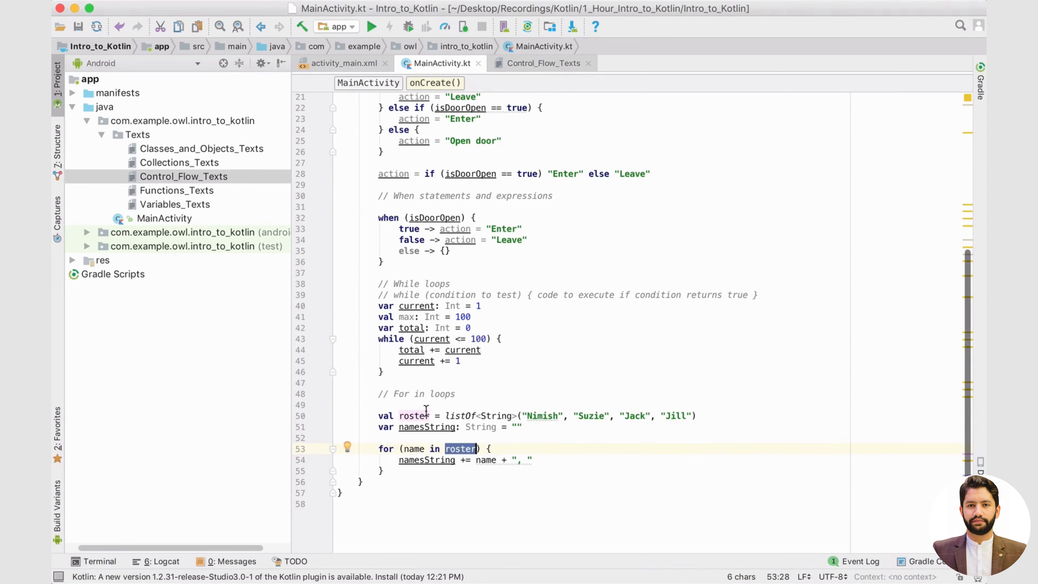
pyautogui.moveTo(457, 454)
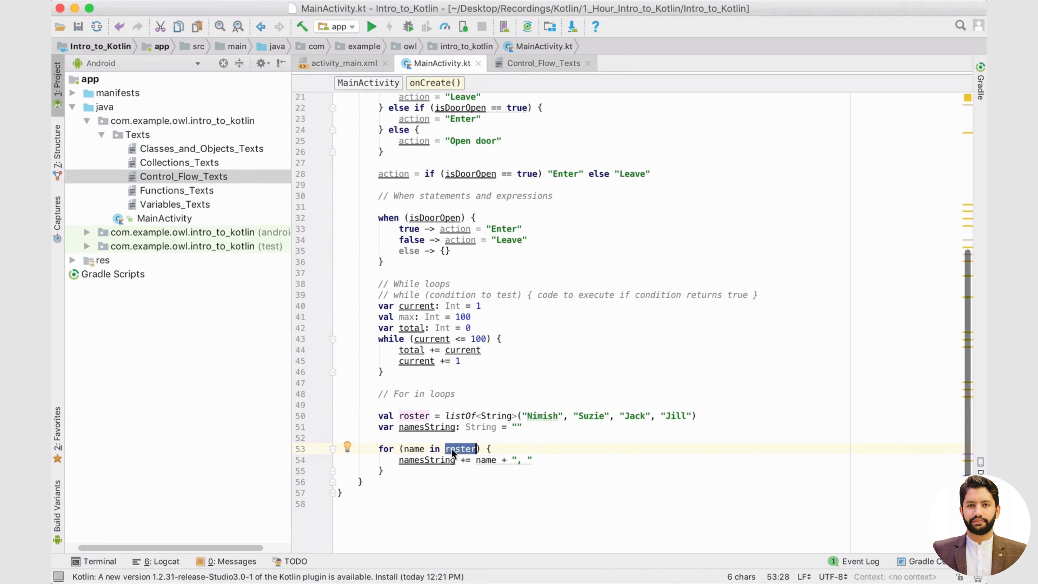
pyautogui.moveTo(413, 449)
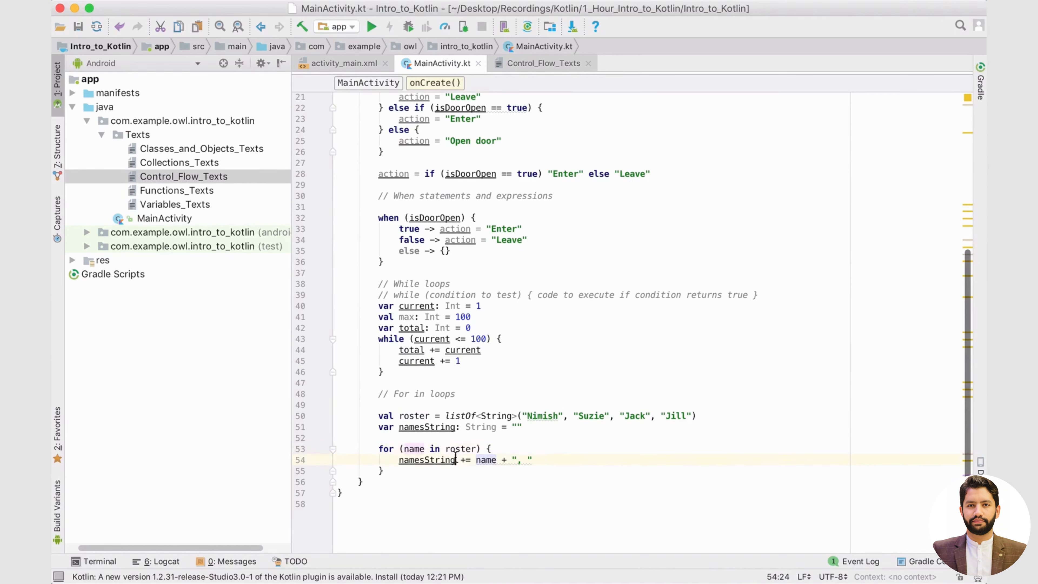
pyautogui.doubleClick(413, 449)
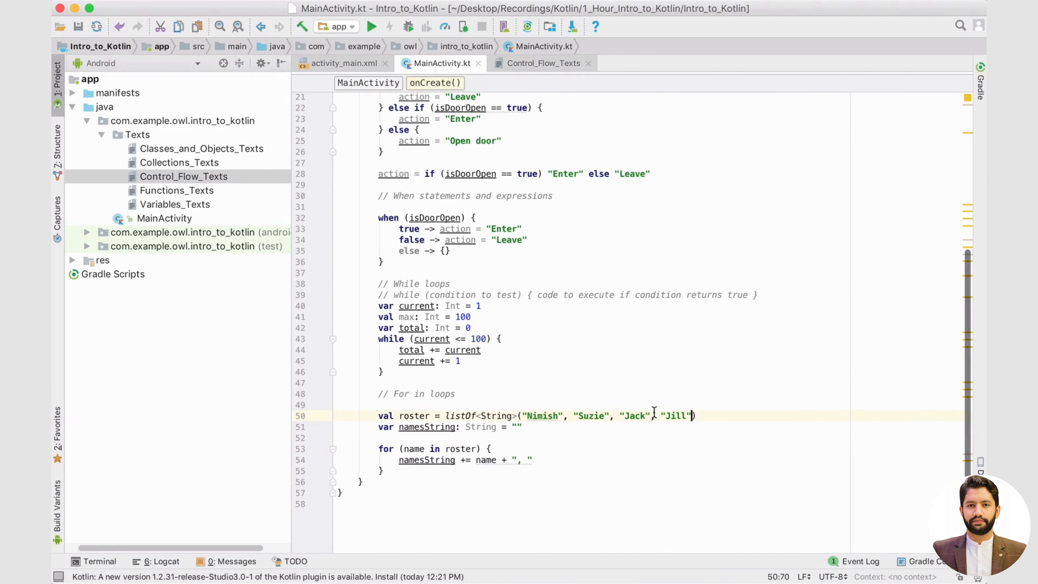
pyautogui.doubleClick(541, 416)
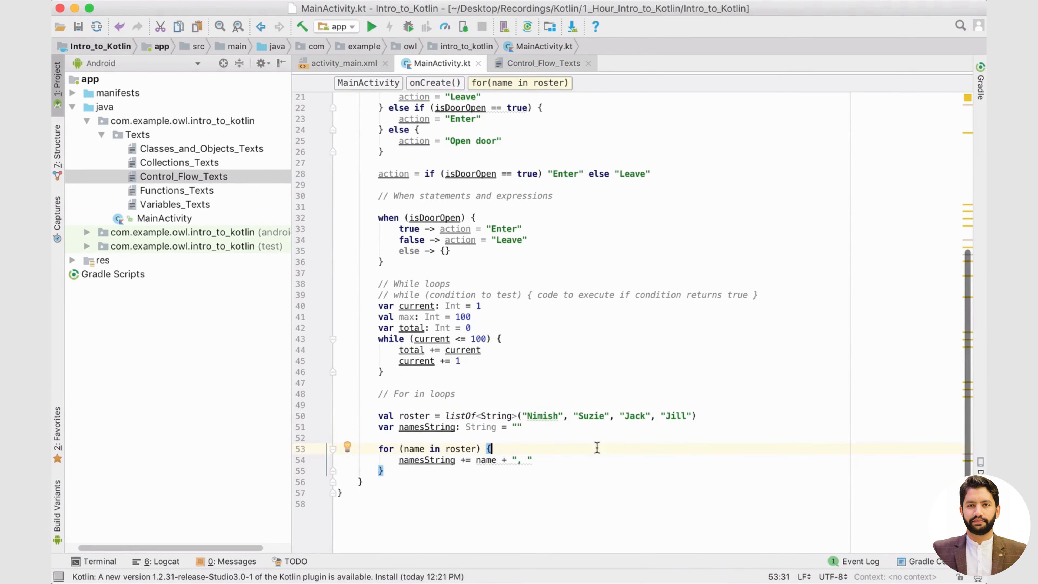
pyautogui.click(459, 448)
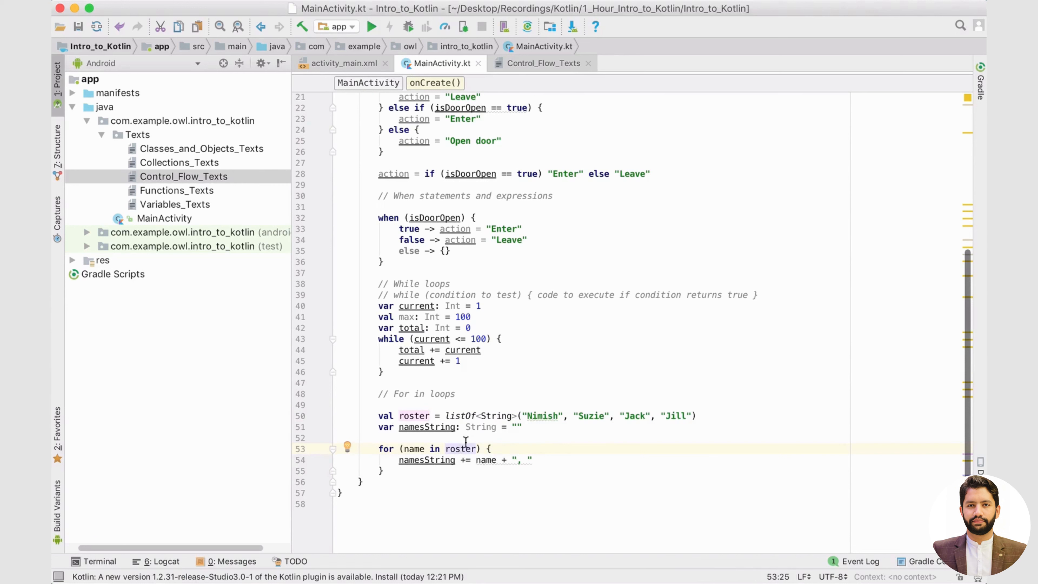
pyautogui.moveTo(473, 483)
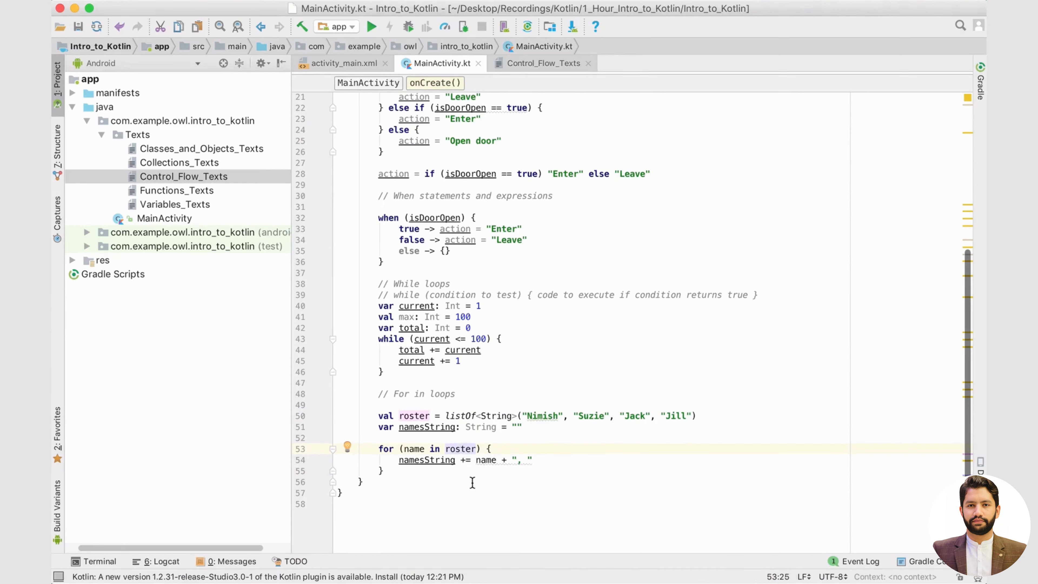
pyautogui.moveTo(459, 450)
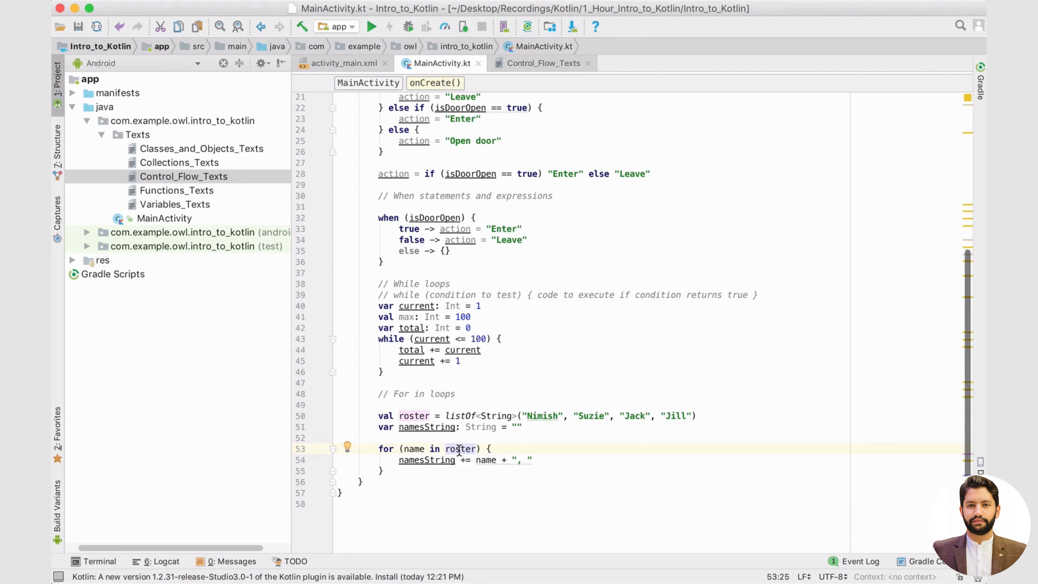
pyautogui.moveTo(493, 415)
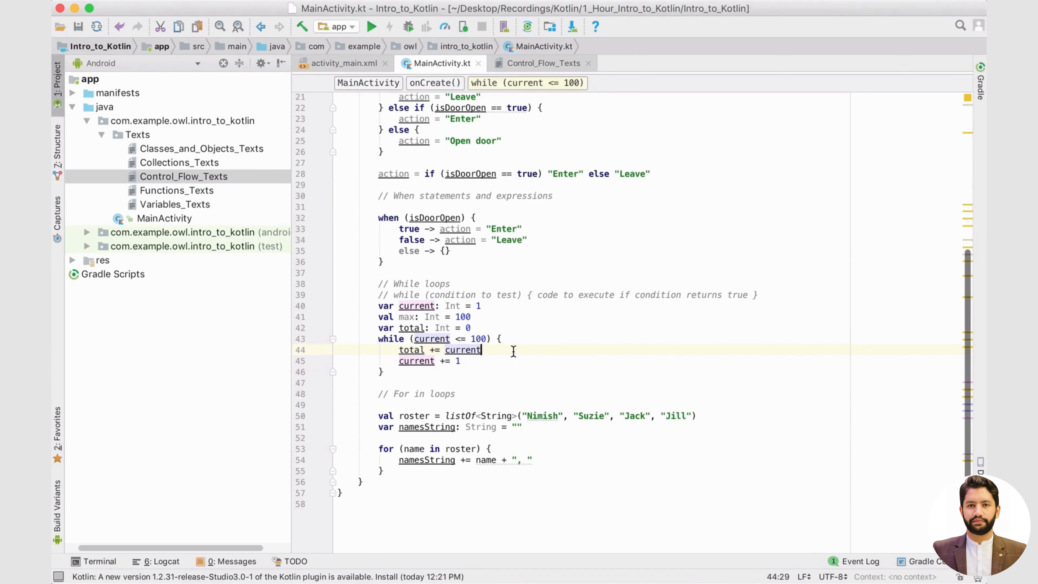
pyautogui.moveTo(378, 328); pyautogui.dragTo(383, 371)
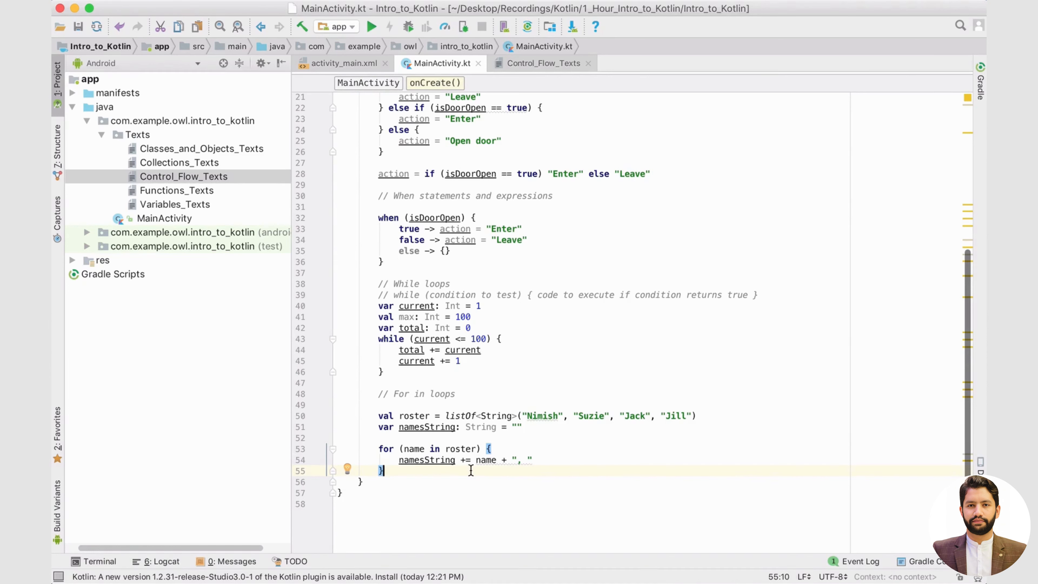
# Begin a Log.d("mainActivity", name) call on a new line inside the for loop.
pyautogui.click(422, 404)
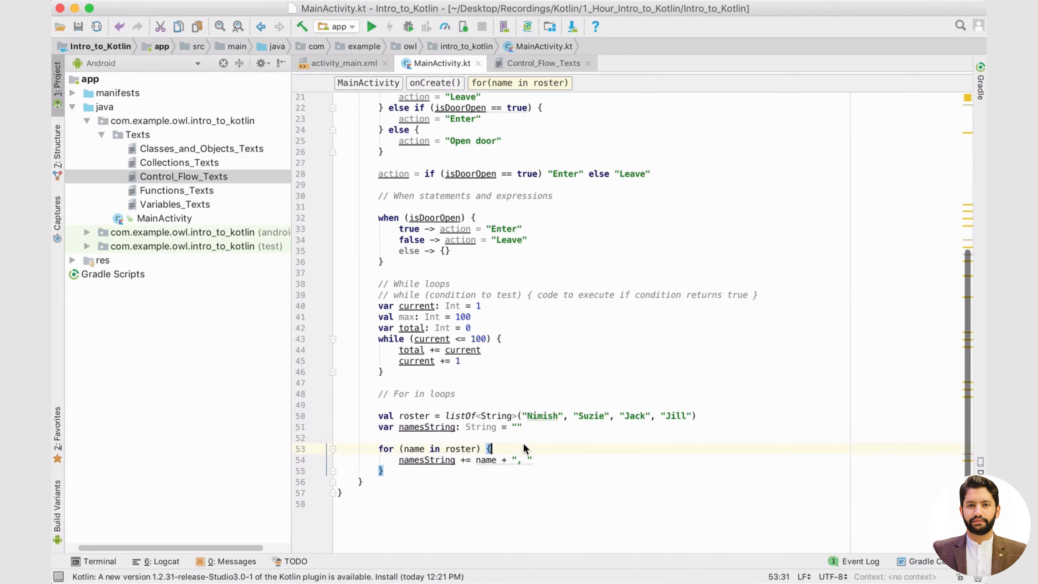
pyautogui.write('Lod')
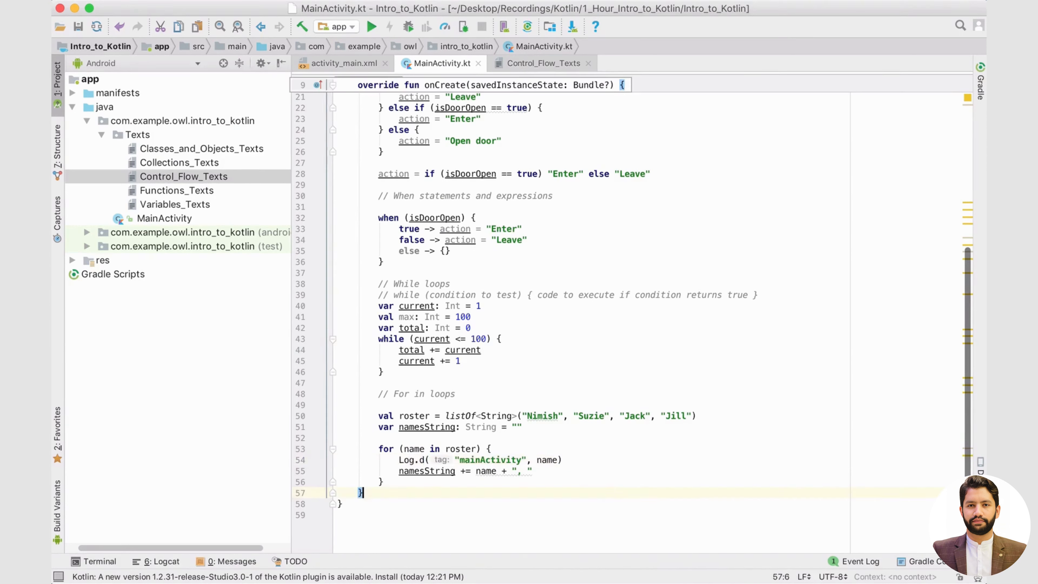
pyautogui.moveTo(197, 183)
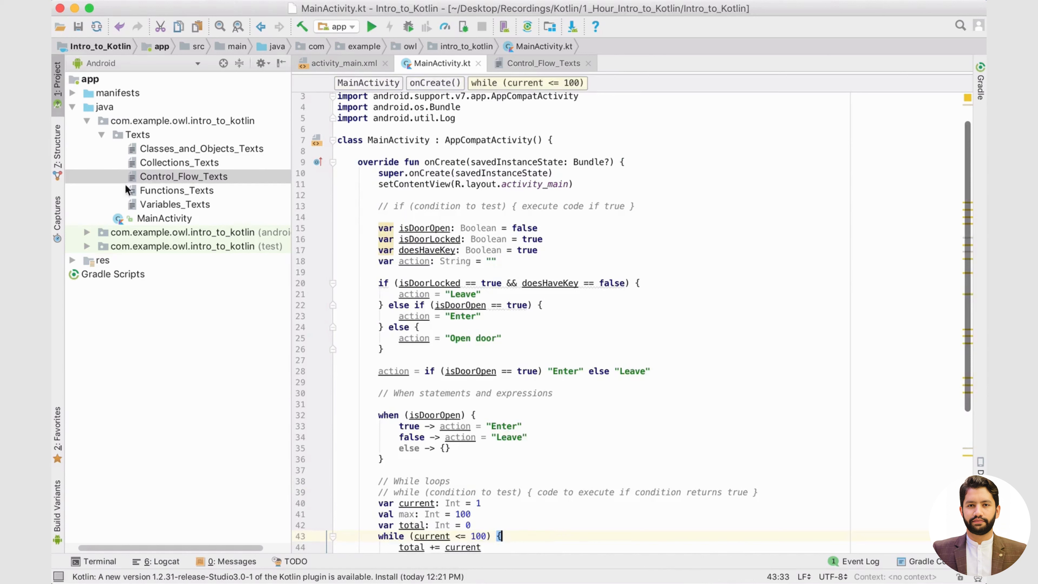
pyautogui.moveTo(164, 168)
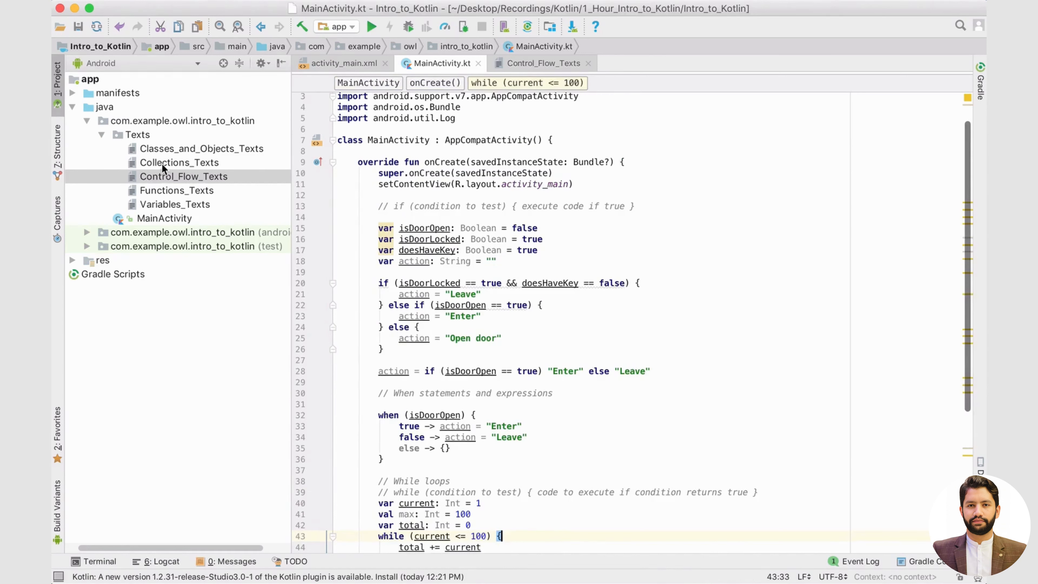
pyautogui.moveTo(197, 186)
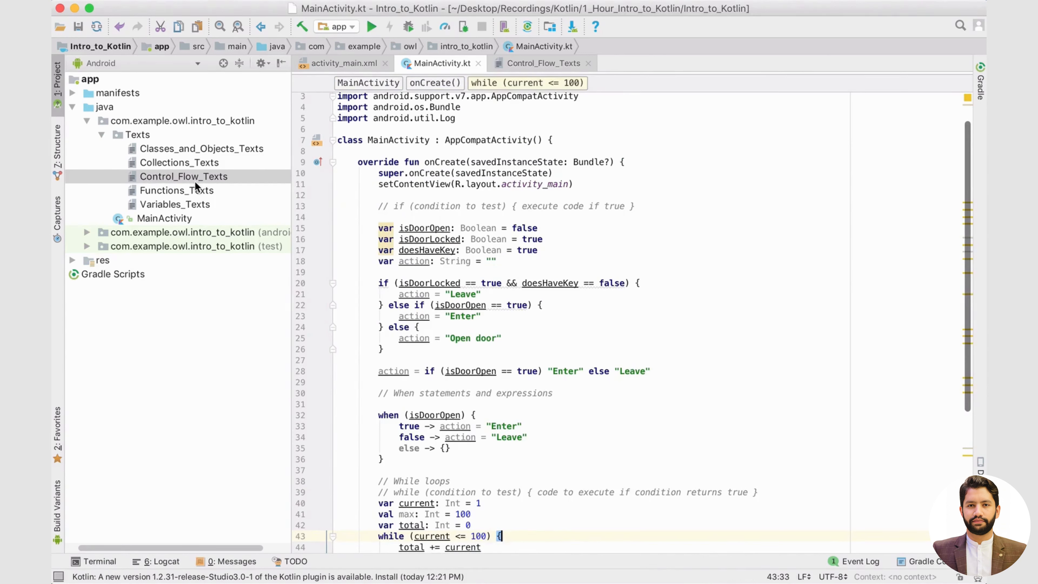